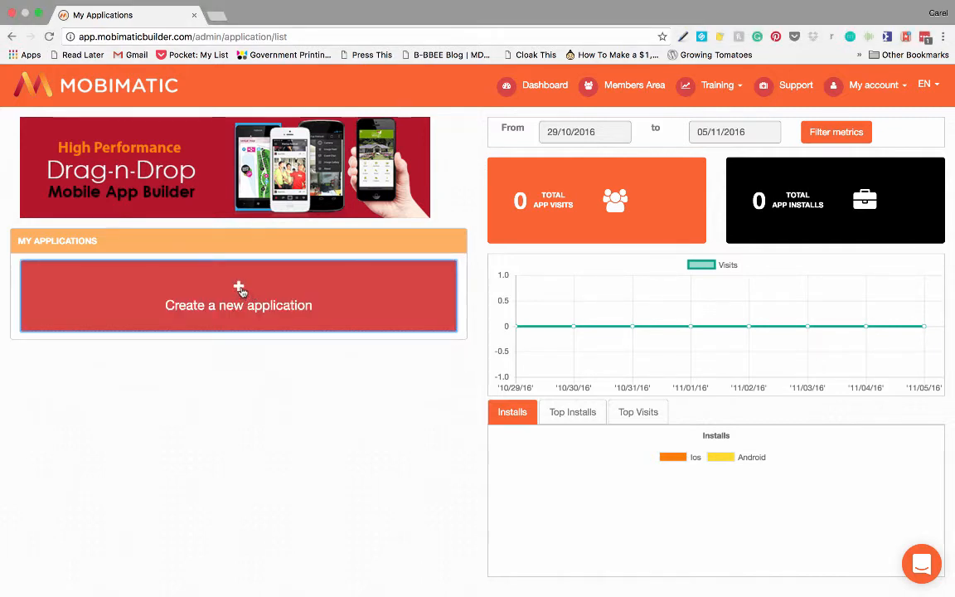
# Start a new application so the empty Application Name form appears under My Applications
pyautogui.click(239, 295)
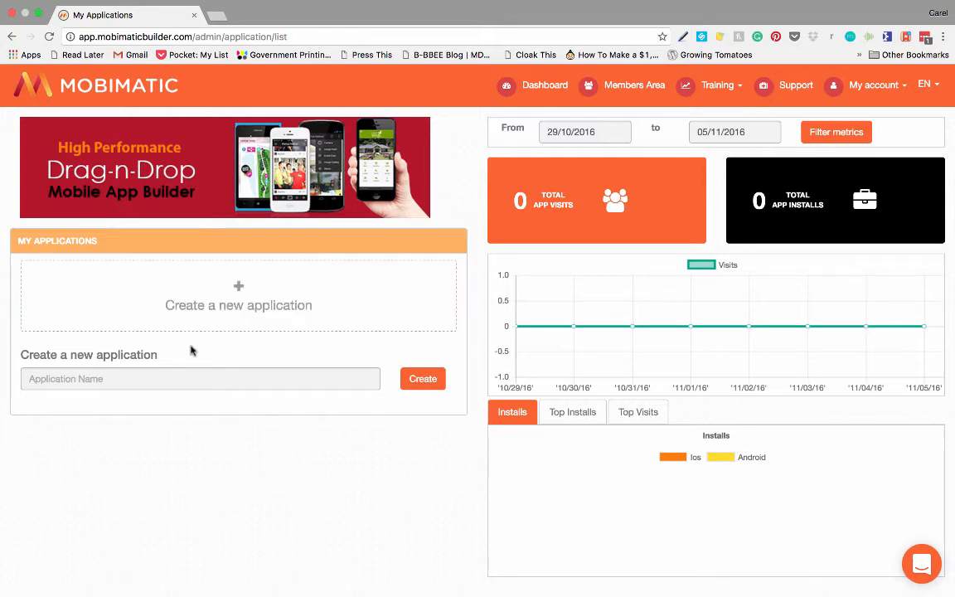